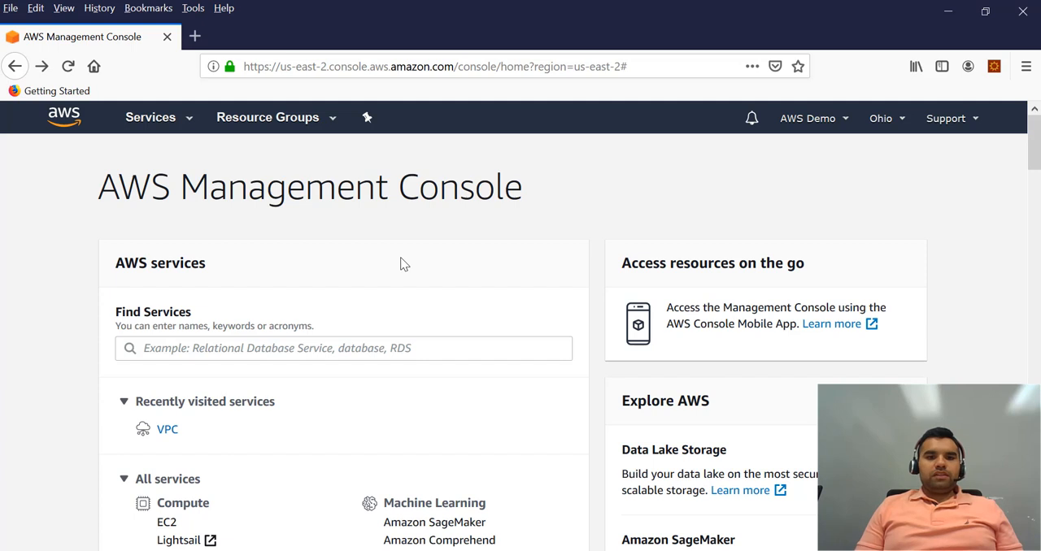
Search 'vpc' in Find Services and go to the VPC dashboard for the Ohio region
click(342, 348)
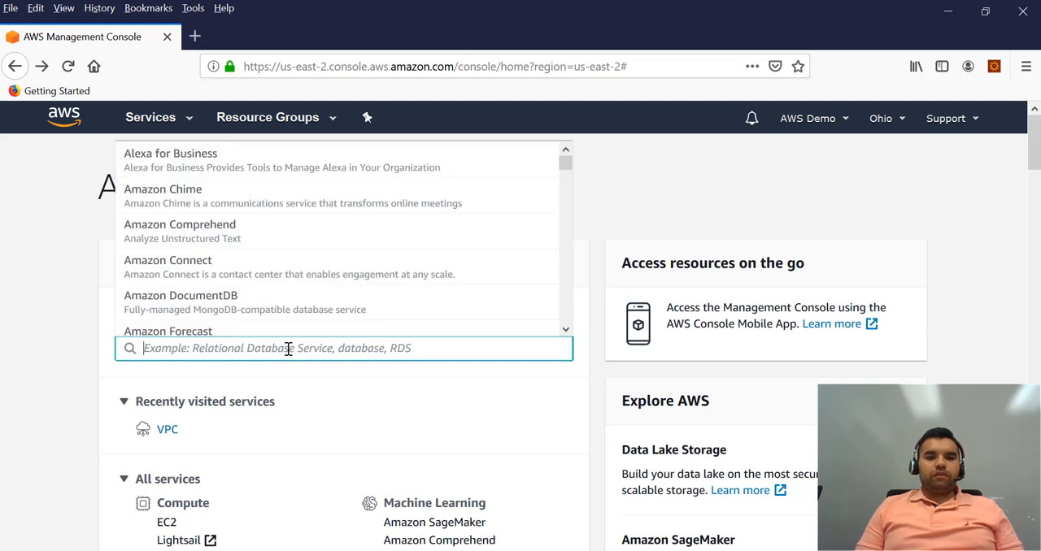
text(vpc)
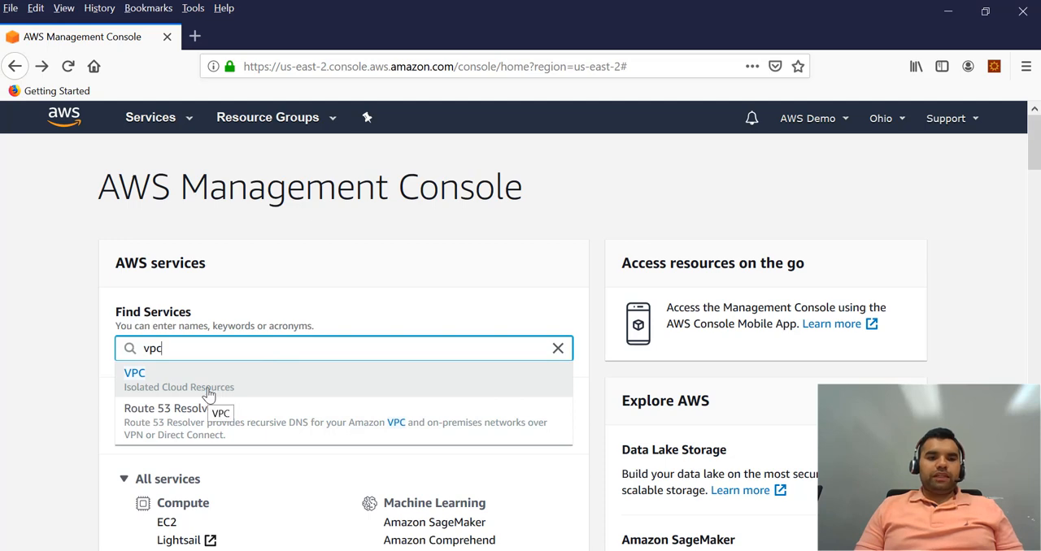
scroll(down, 3)
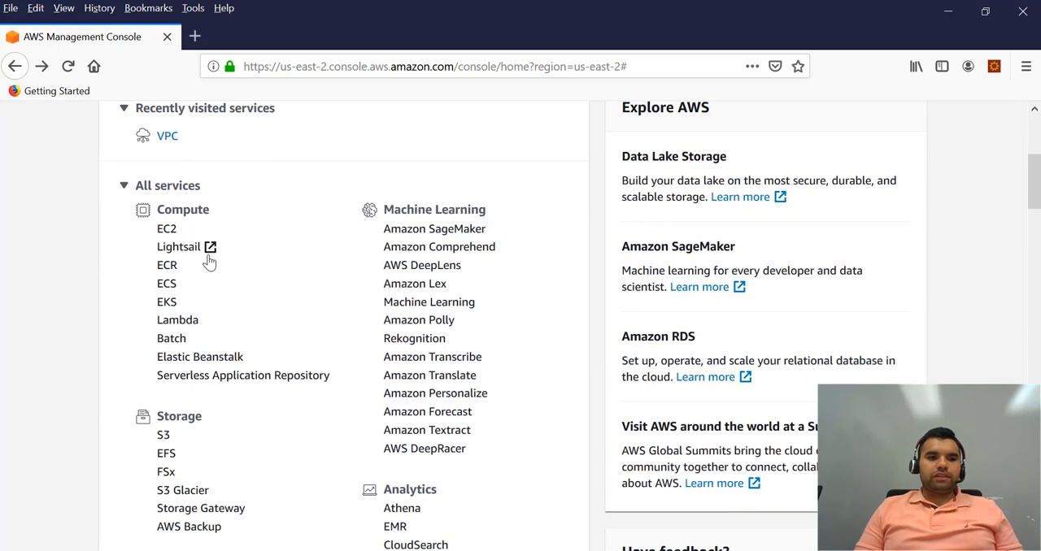
text(vpc)
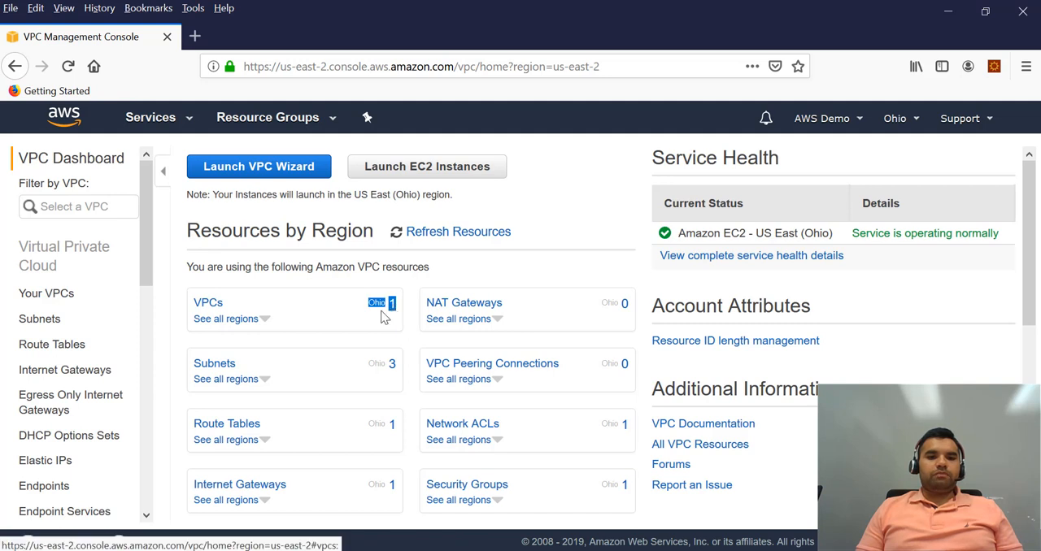
click(225, 318)
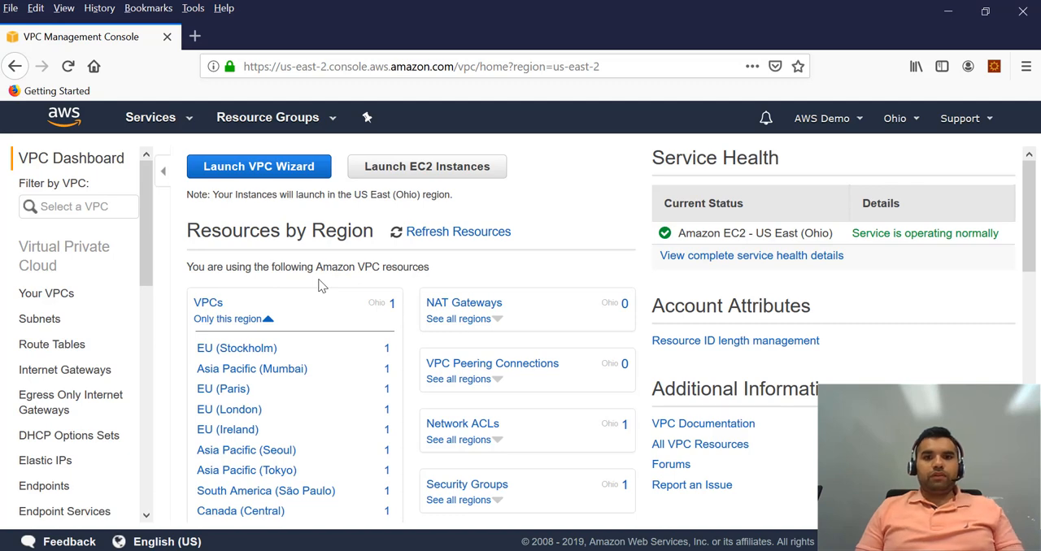
scroll(down, 3)
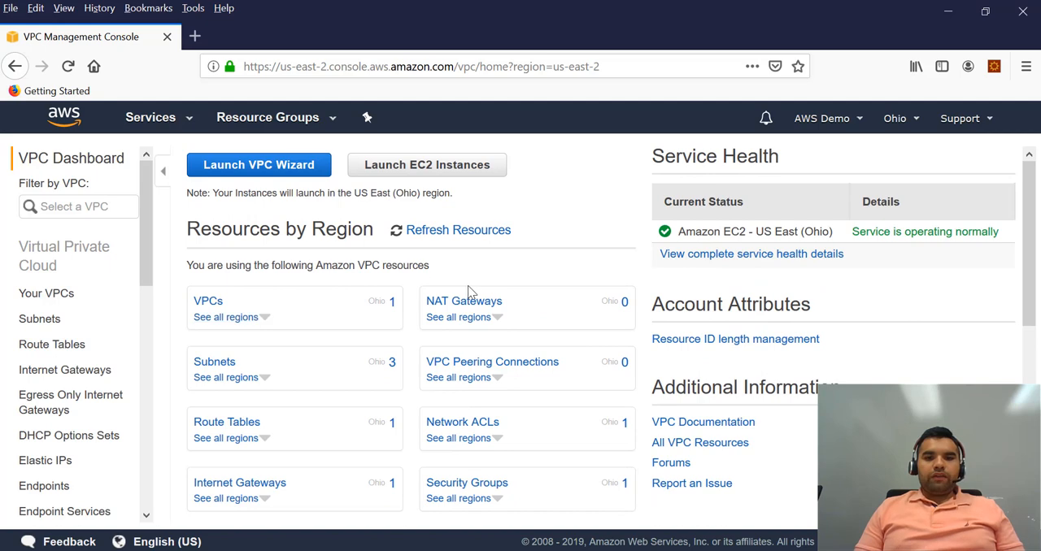
scroll(down, 3)
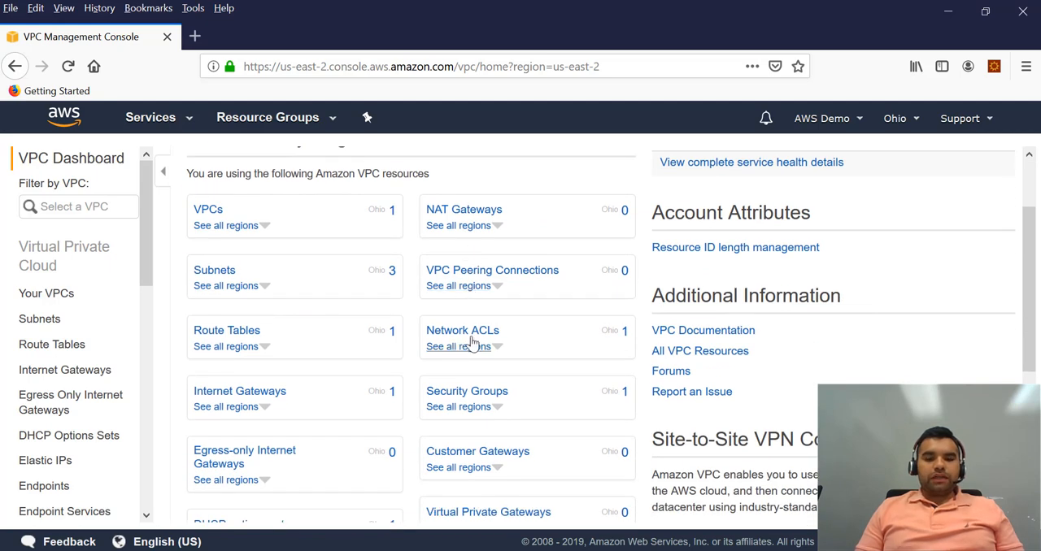
mouse_move(612, 330)
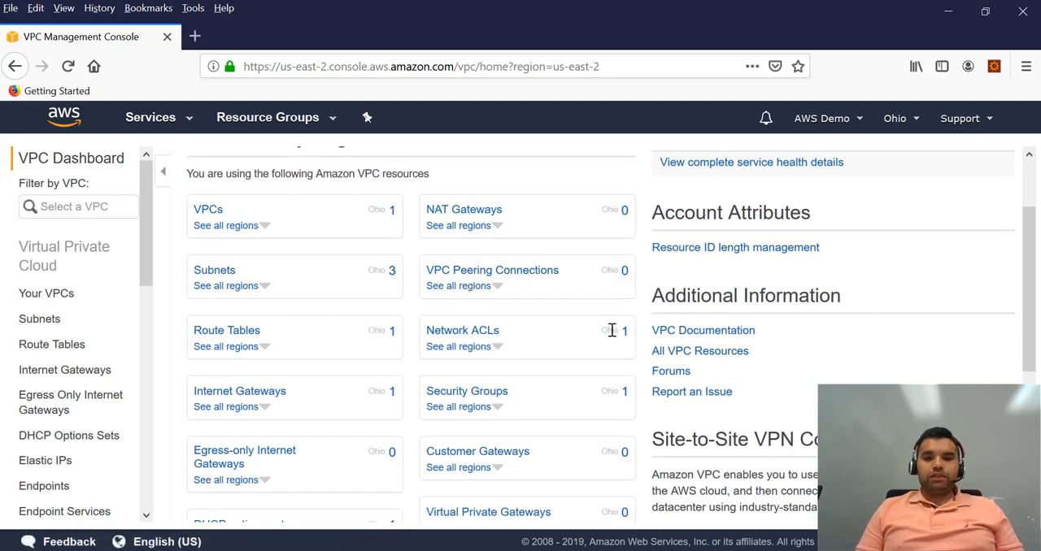
mouse_move(626, 328)
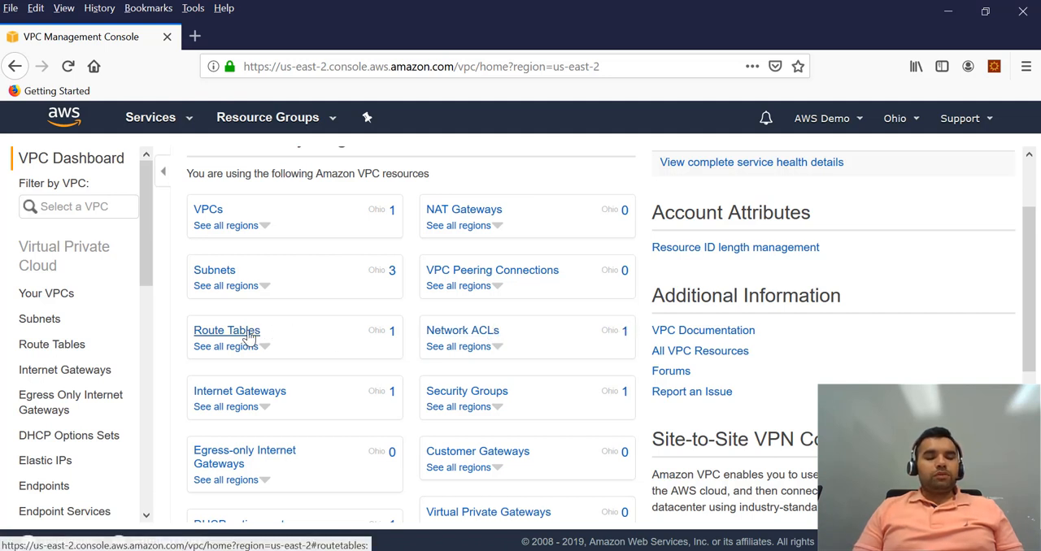
mouse_move(296, 340)
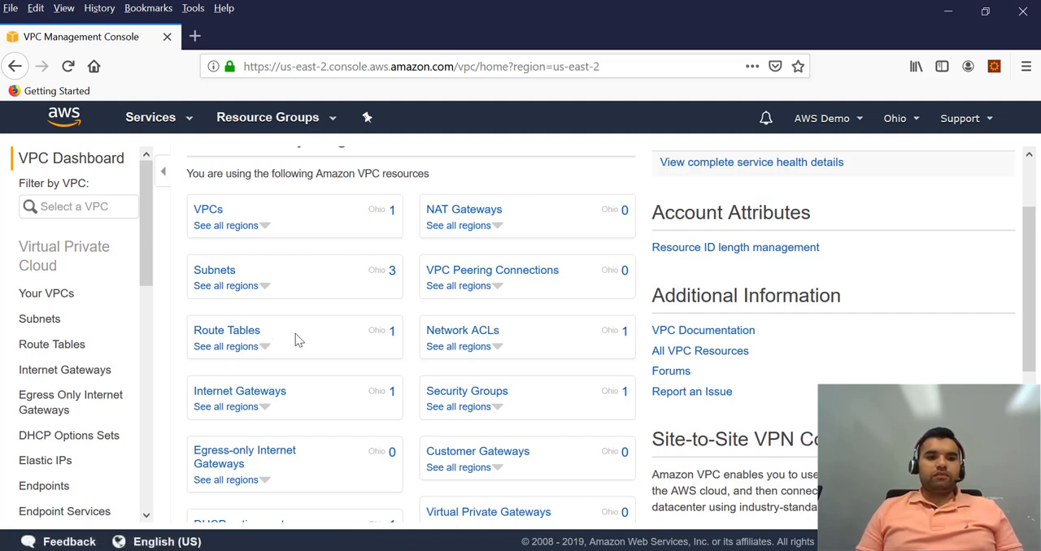
mouse_move(277, 263)
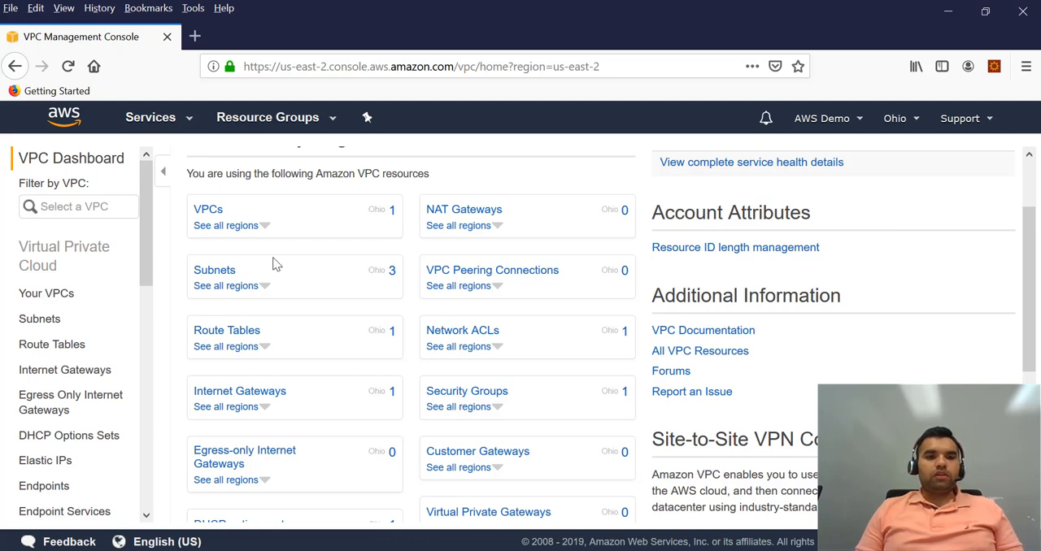
click(225, 225)
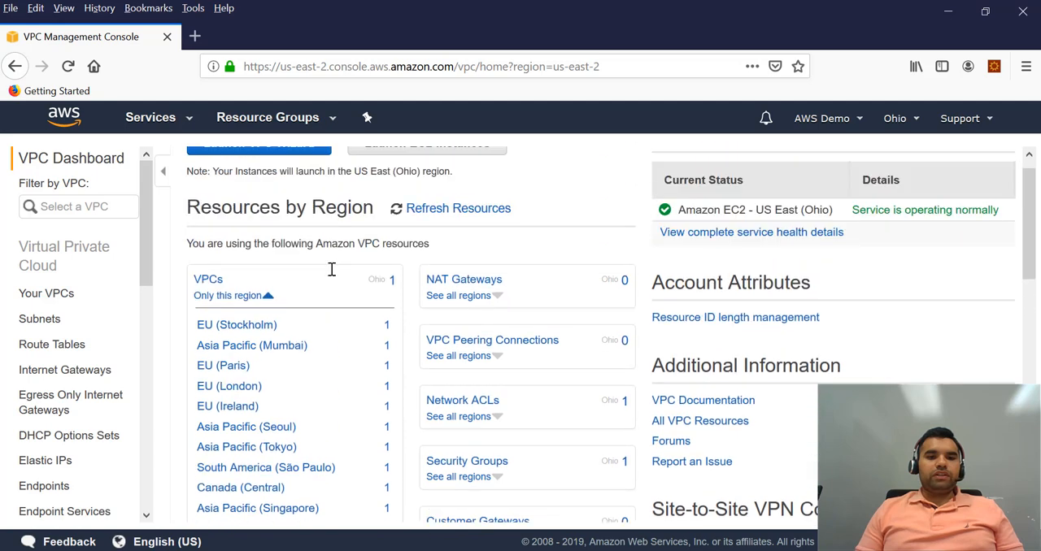
scroll(down, 3)
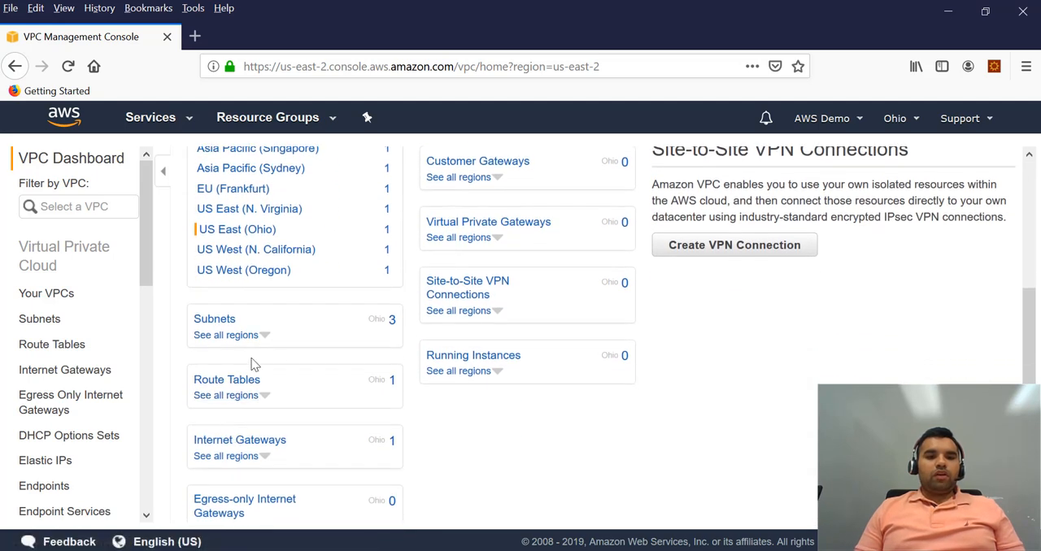
click(225, 395)
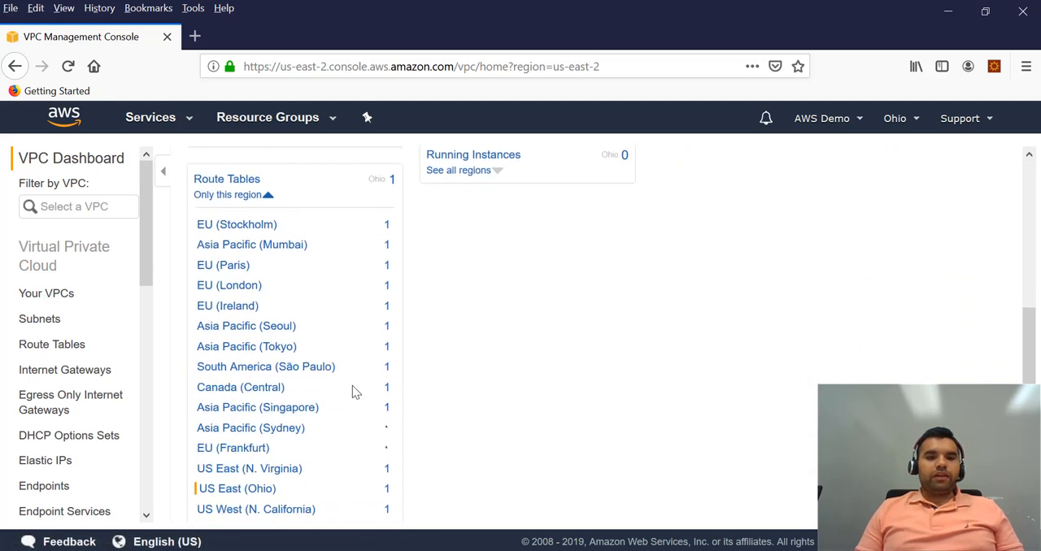
scroll(down, 3)
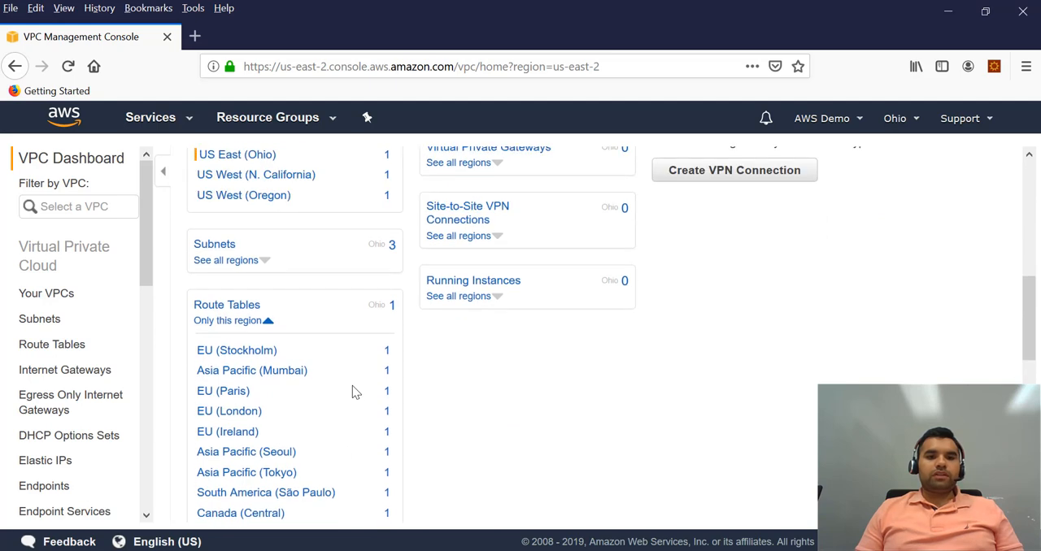
scroll(up, 3)
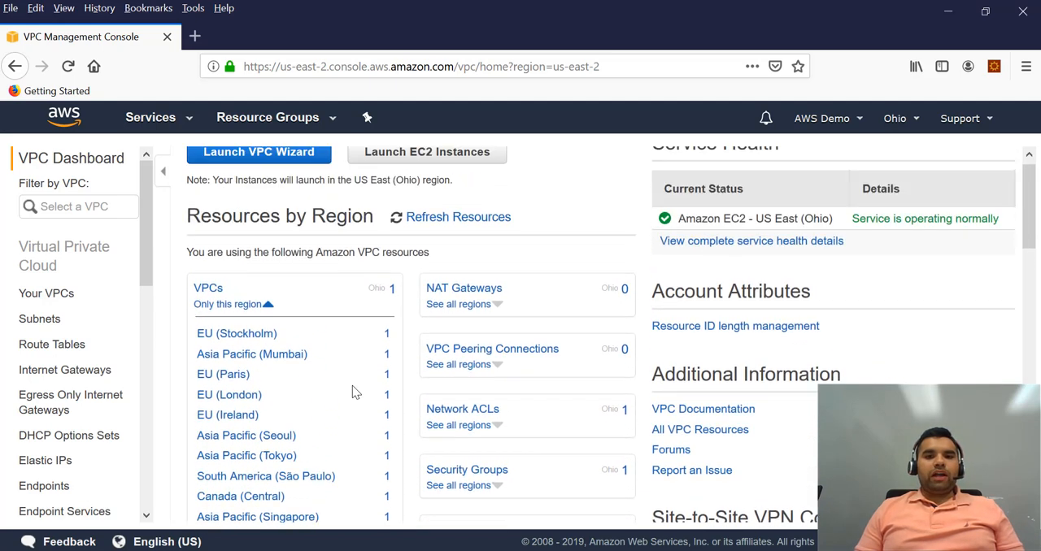
click(258, 153)
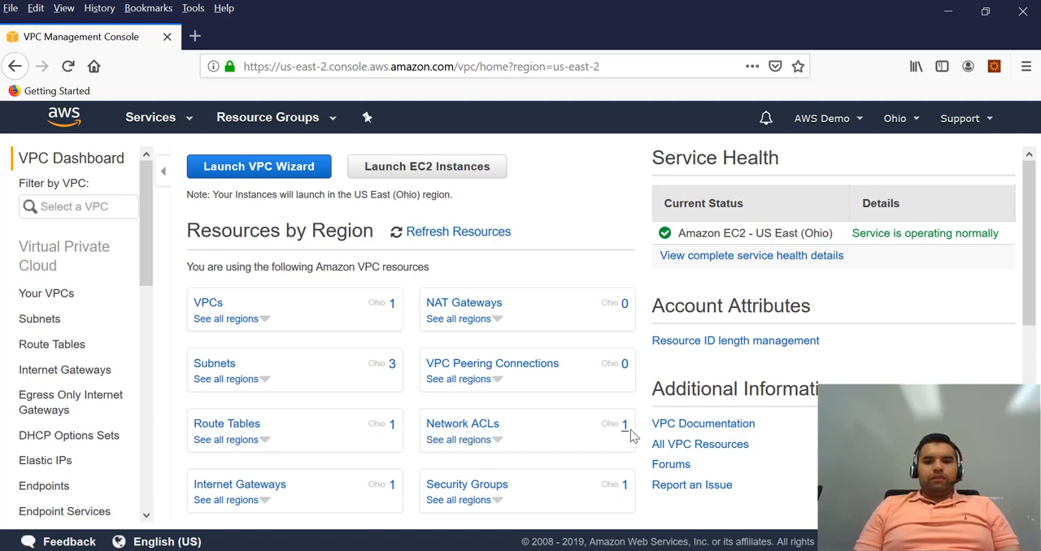
Go to the Network ACLs list showing default ACL acl-06a8646d with three subnets
click(462, 422)
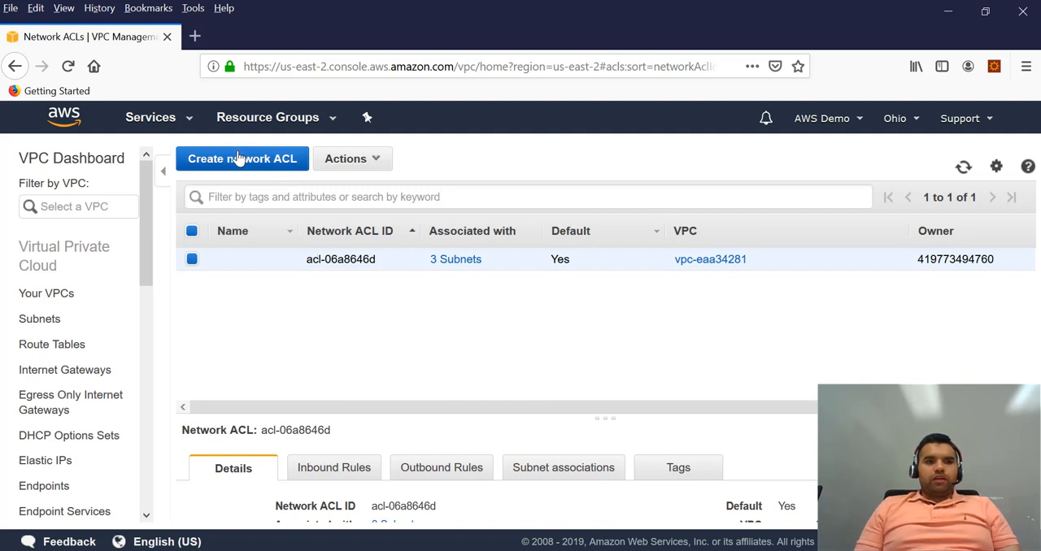
mouse_move(364, 283)
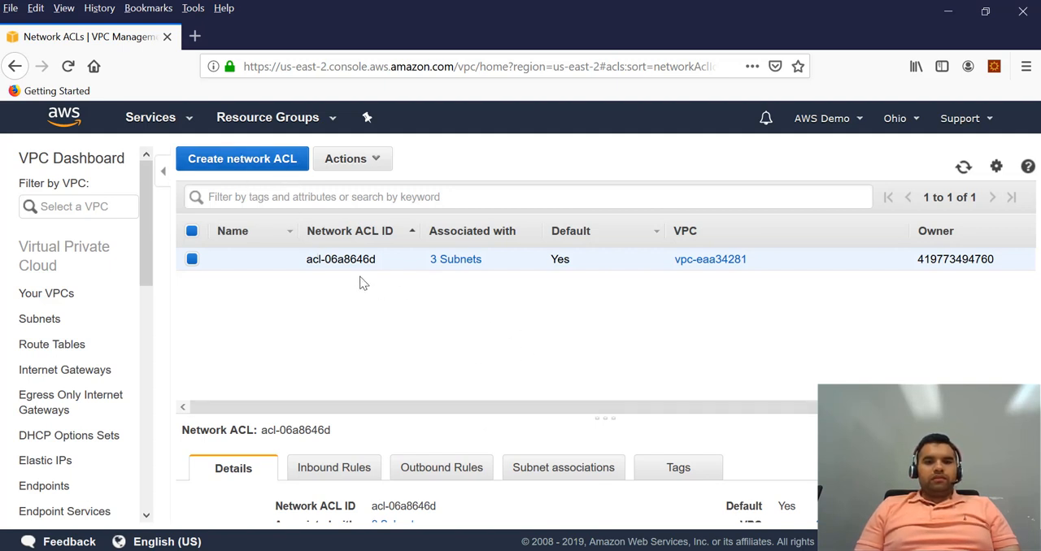
mouse_move(595, 226)
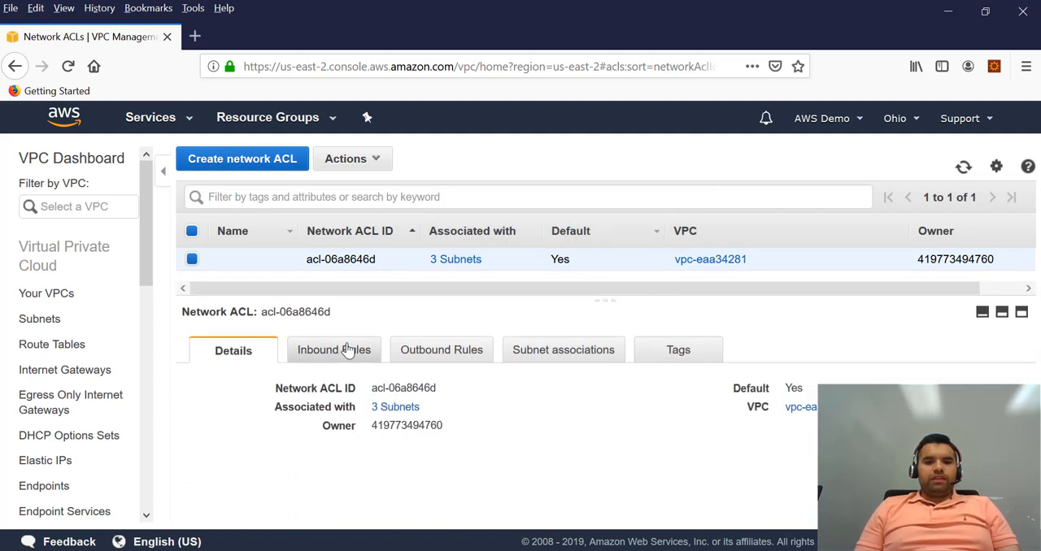
Review the default ACL's Inbound Rules, Outbound Rules and Subnet associations (three subnets)
click(334, 350)
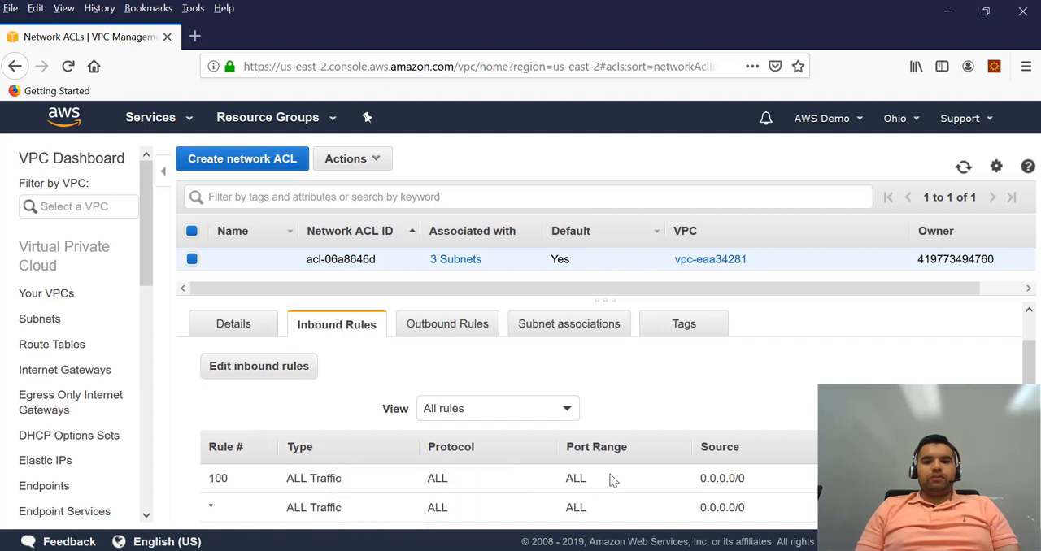
mouse_move(447, 324)
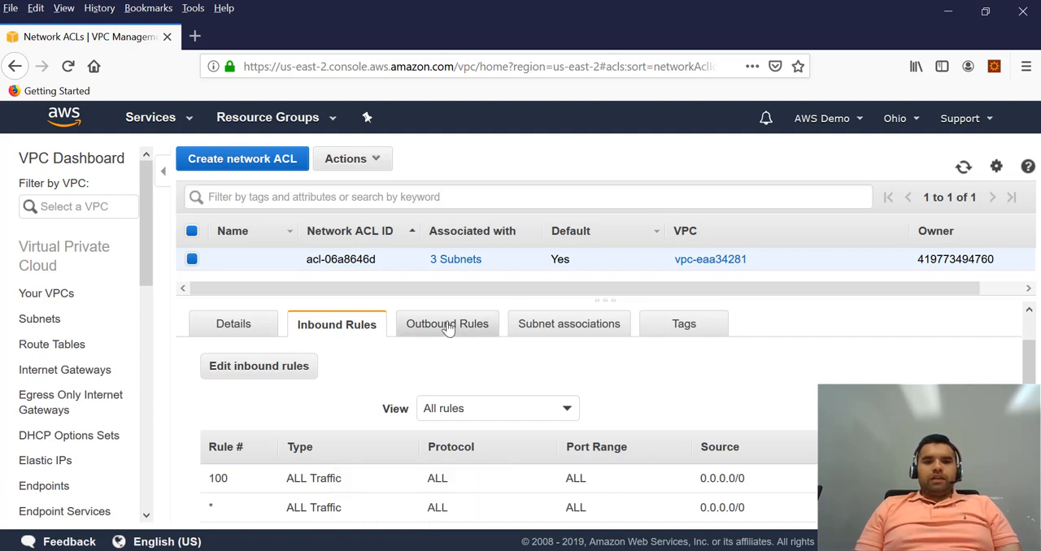
click(446, 324)
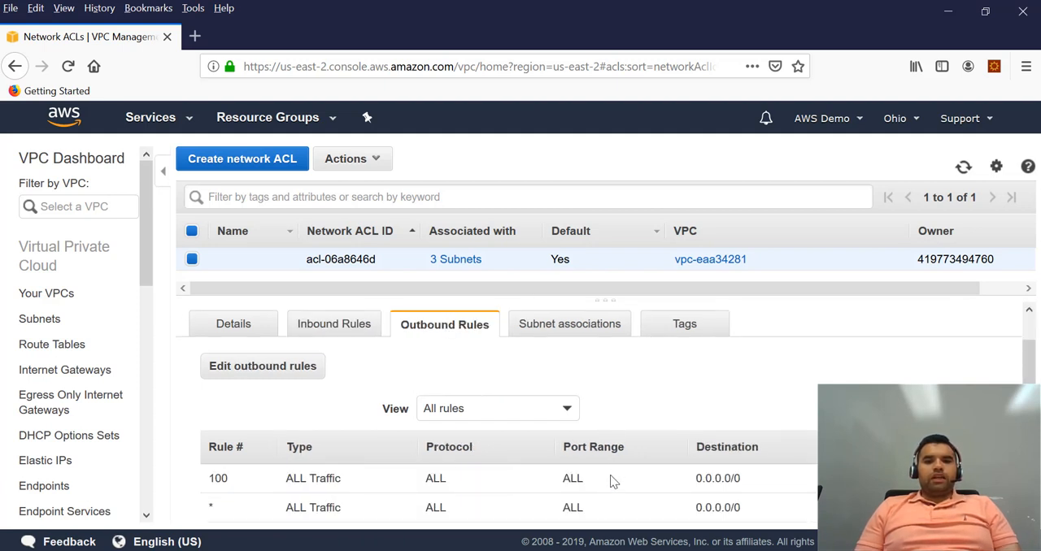
mouse_move(569, 324)
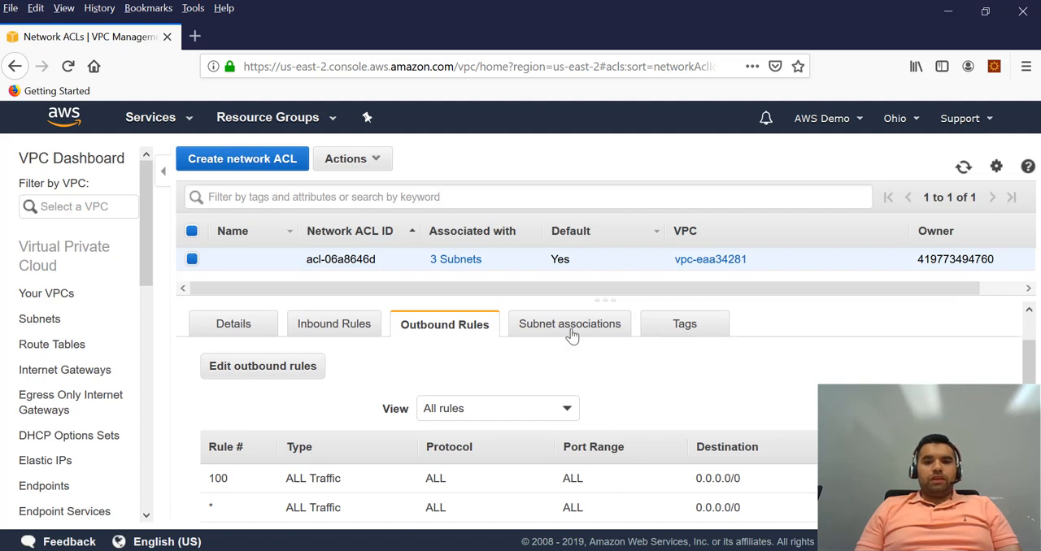
click(569, 324)
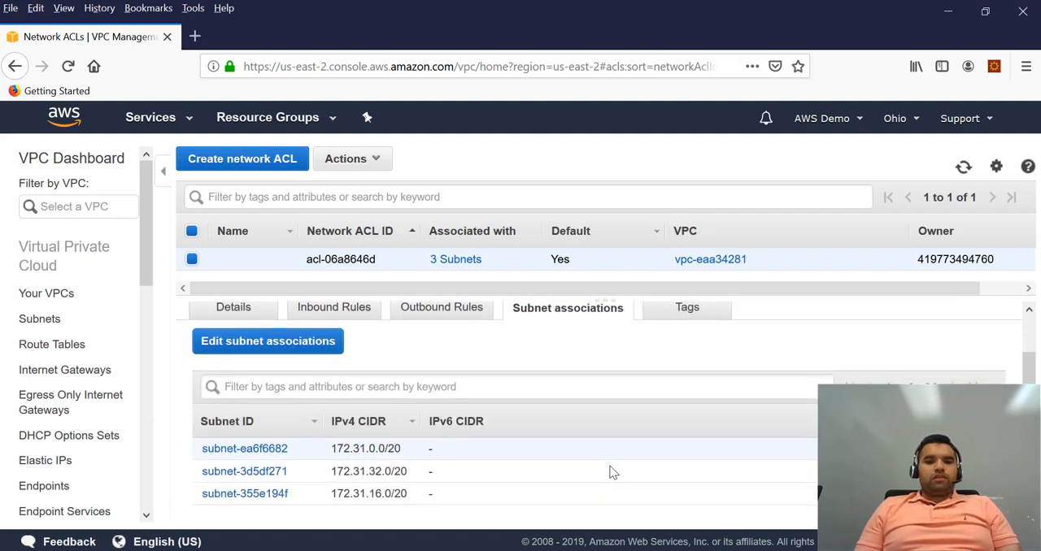
mouse_move(601, 331)
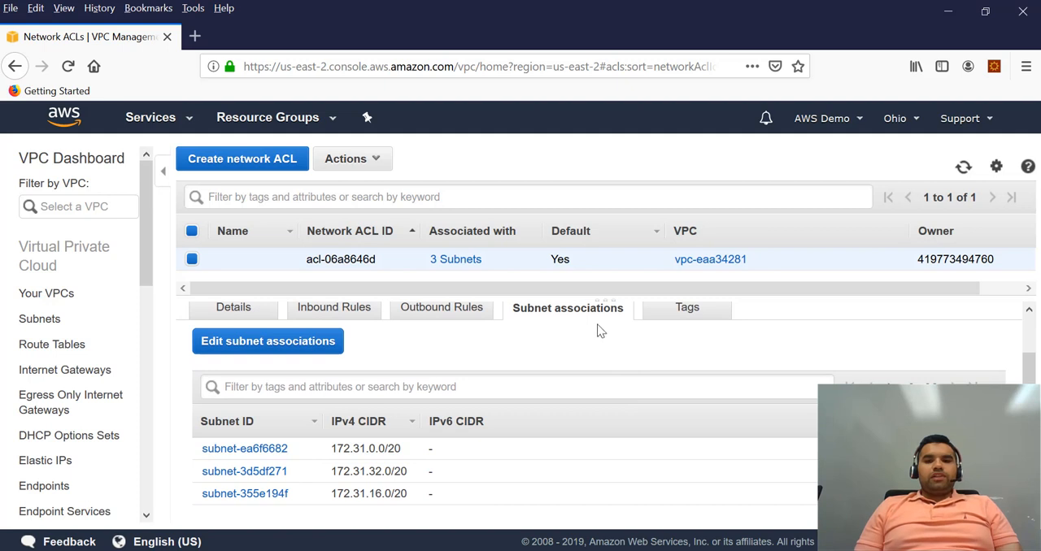